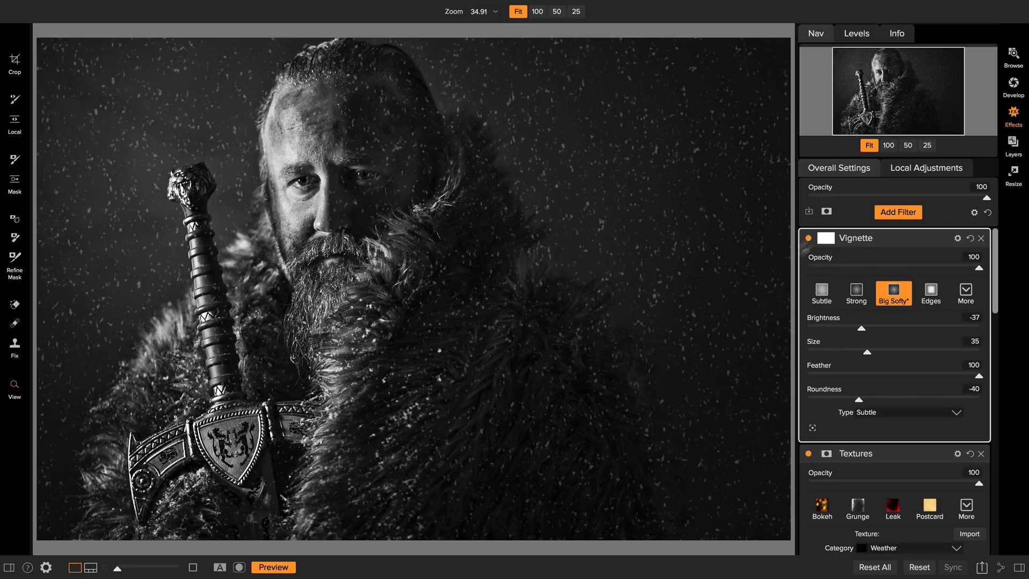
# Add a paintable Adjustment layer in Local Adjustments with Paint with Color in Solid Paint mode.
pyautogui.click(925, 167)
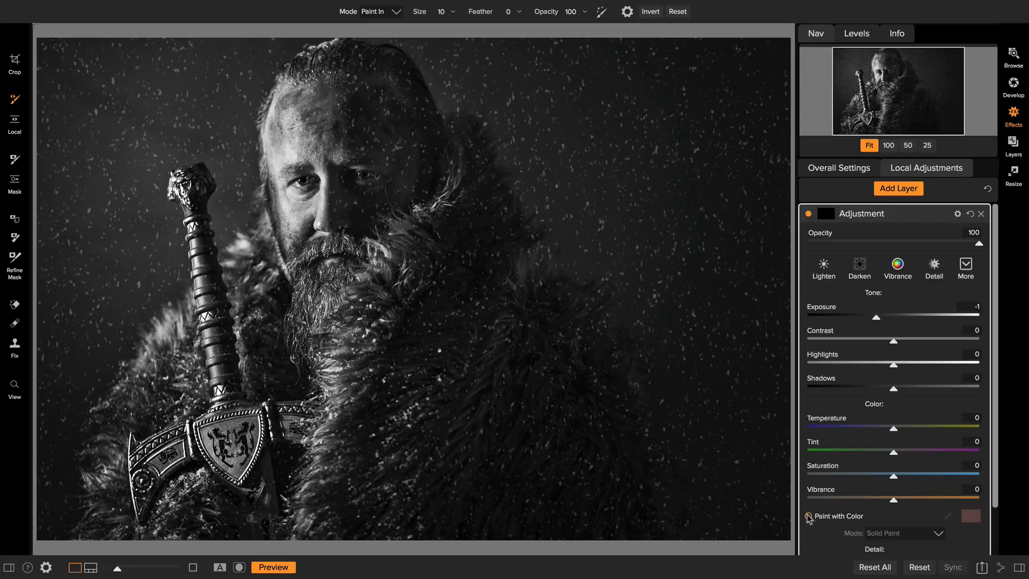
pyautogui.moveTo(854, 490)
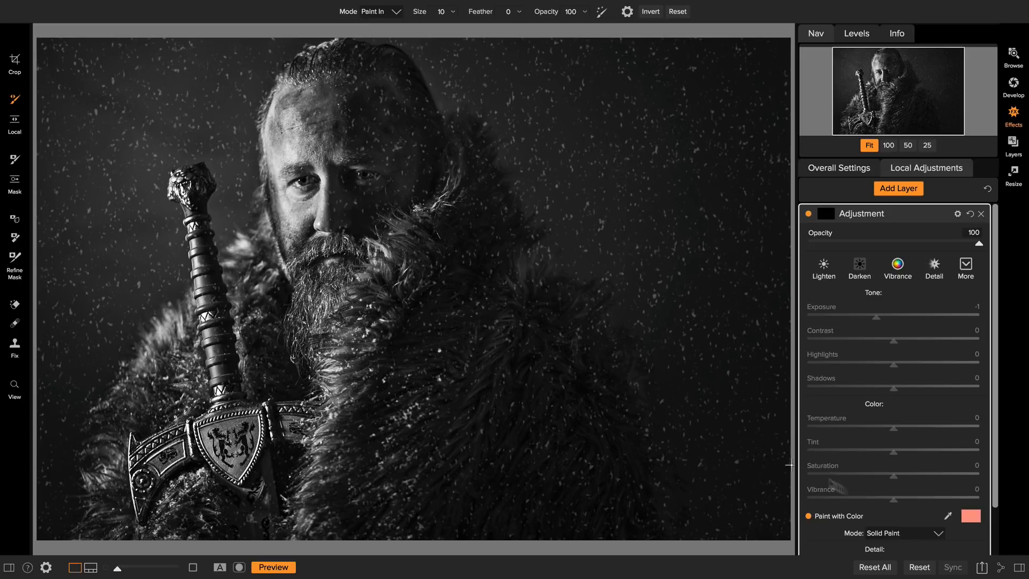
# Set the Paint with Color swatch to pure red in the colour picker.
pyautogui.click(971, 515)
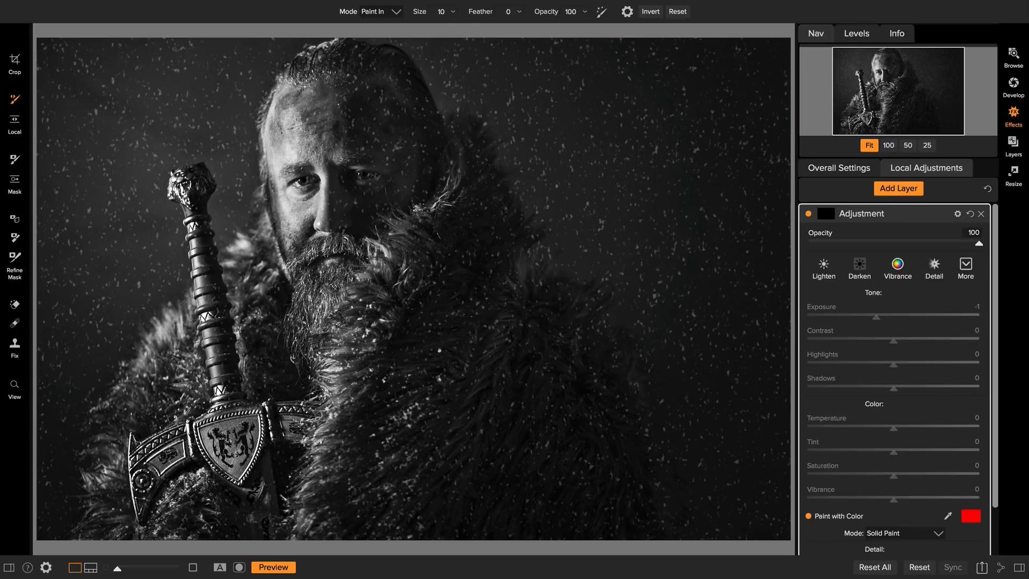
# Outline the lit side of the face marked B, then circle the right eye marked D in red.
pyautogui.moveTo(302, 95); pyautogui.dragTo(312, 85)
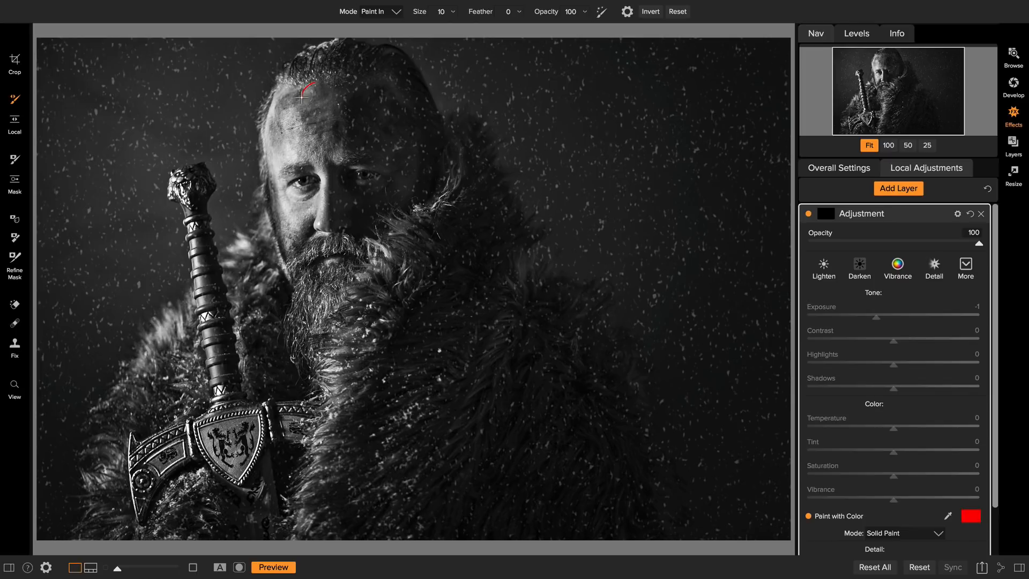
pyautogui.moveTo(300, 98); pyautogui.dragTo(300, 247)
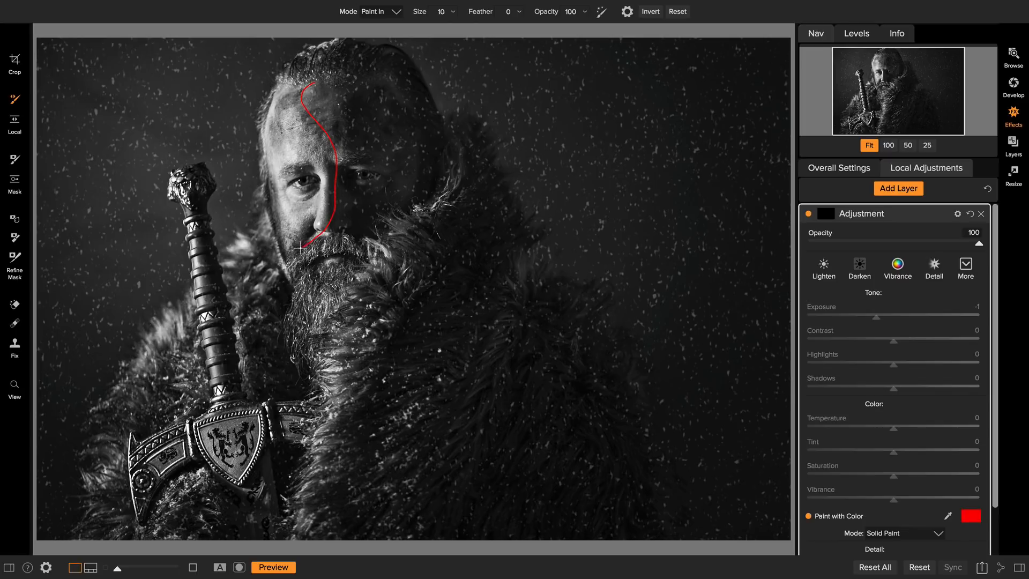
pyautogui.moveTo(302, 248); pyautogui.dragTo(269, 92)
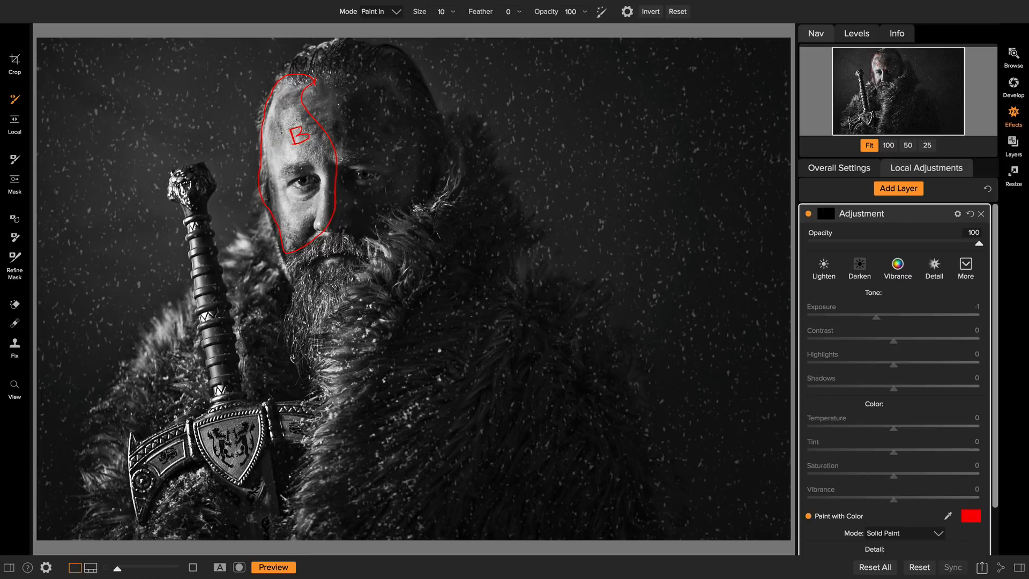
pyautogui.moveTo(346, 154)
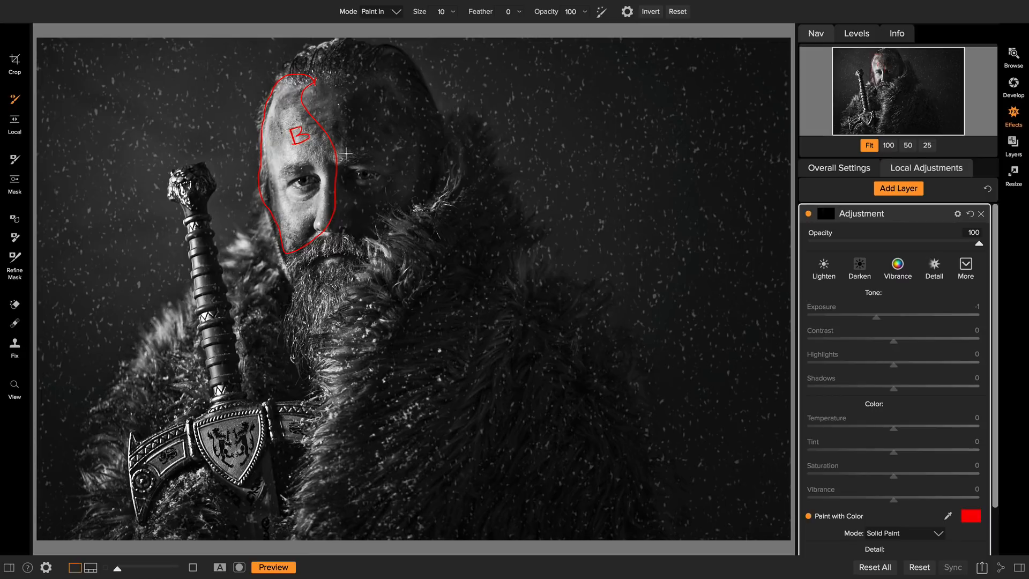
pyautogui.moveTo(346, 154); pyautogui.dragTo(355, 194)
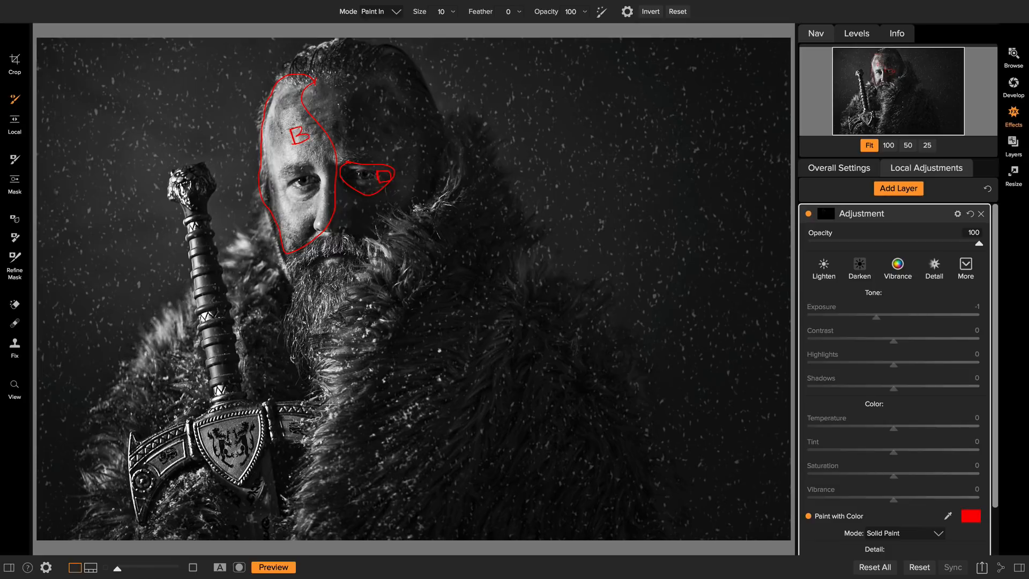
# Outline the sword guard and lower-right fur in red, writing Blur inside the fur.
pyautogui.moveTo(128, 452); pyautogui.dragTo(333, 403)
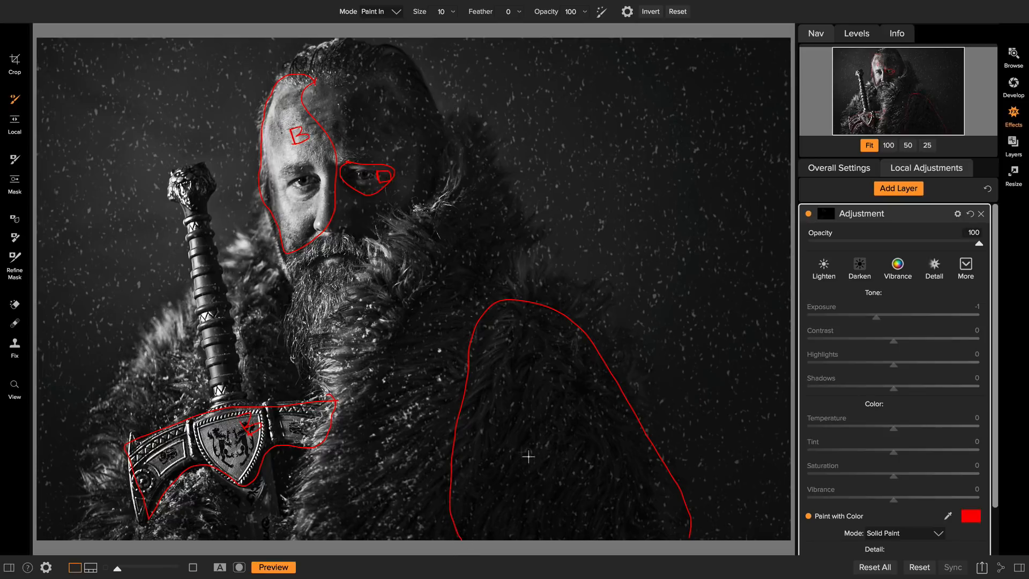
pyautogui.moveTo(496, 397)
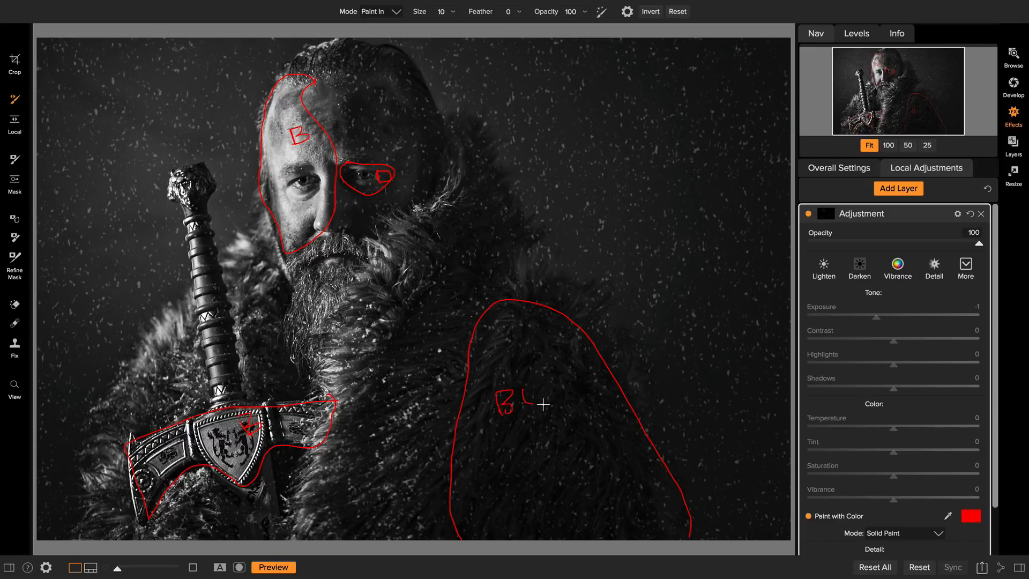
pyautogui.moveTo(522, 400); pyautogui.dragTo(568, 394)
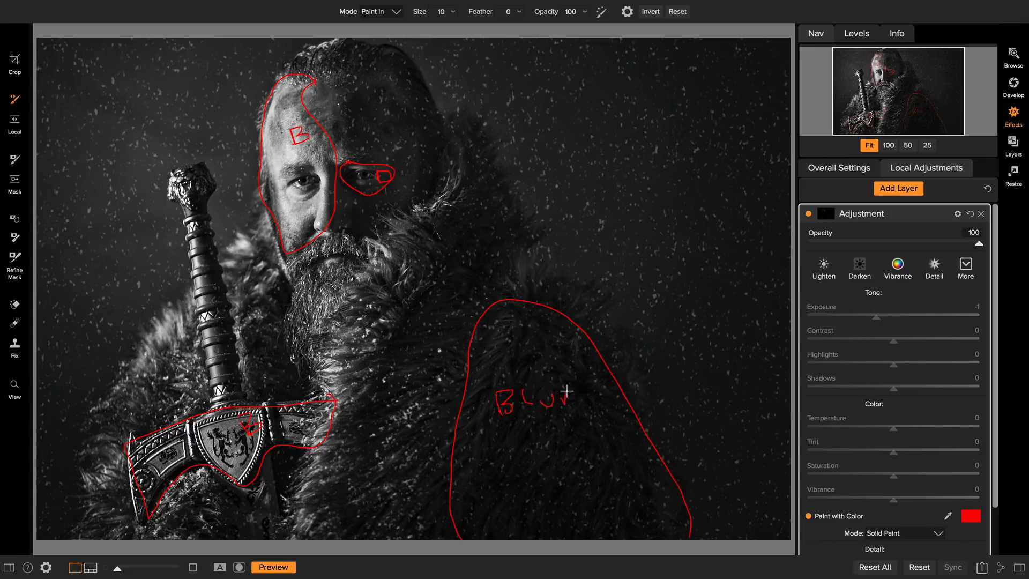
pyautogui.moveTo(586, 135)
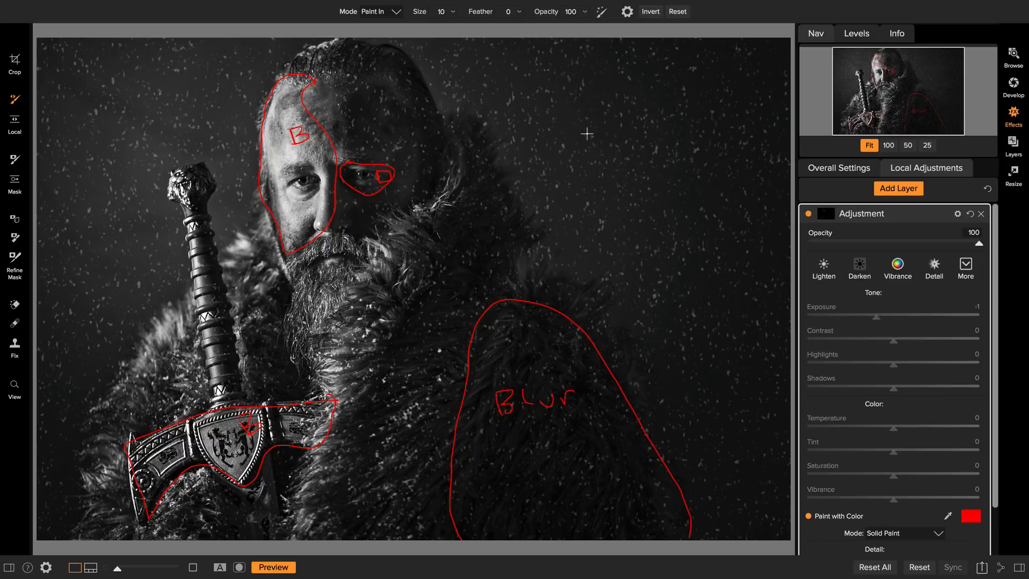
pyautogui.moveTo(536, 99)
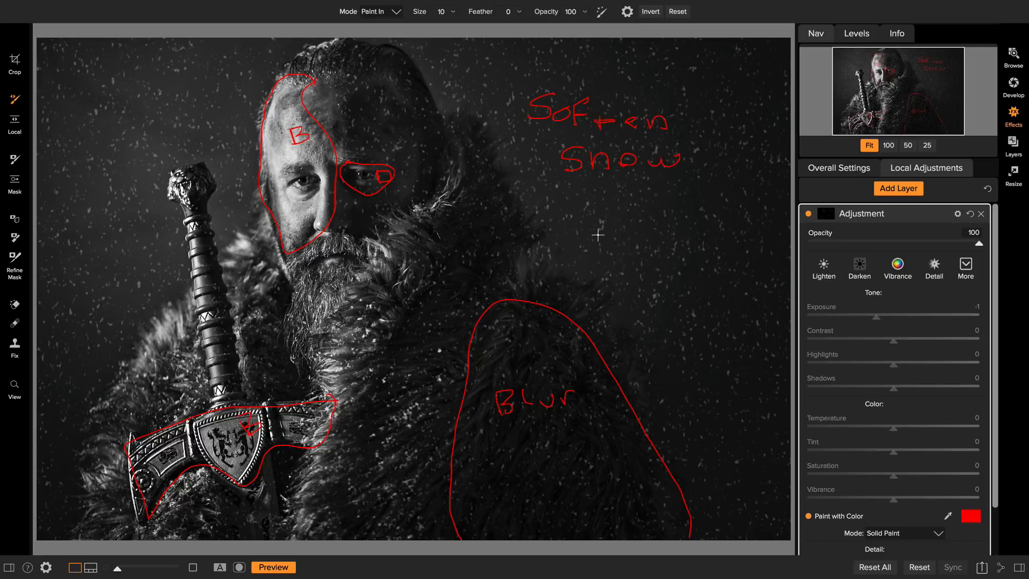
pyautogui.moveTo(583, 214)
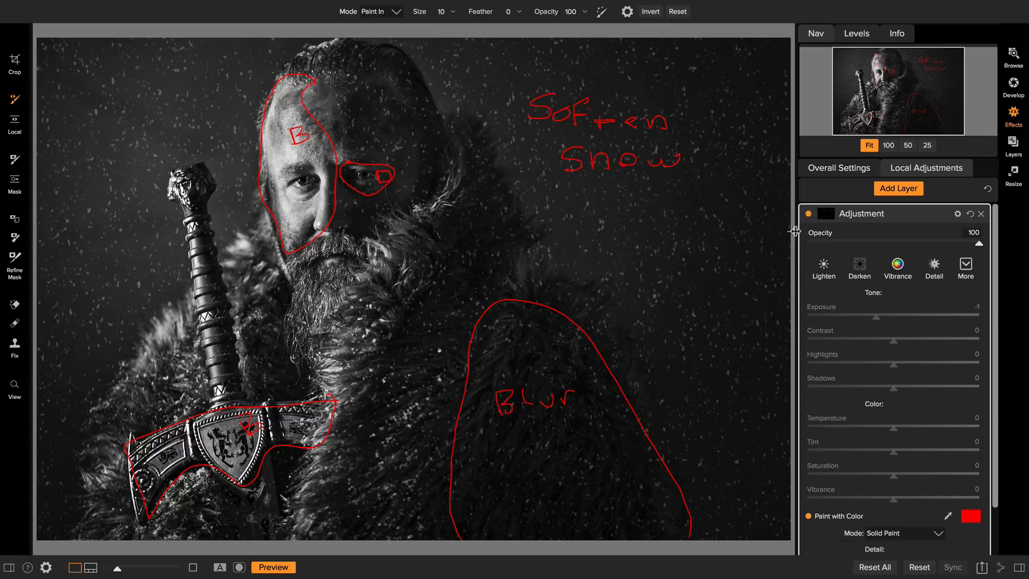
# Hide the red markup Adjustment layer to show the clean portrait.
pyautogui.click(807, 214)
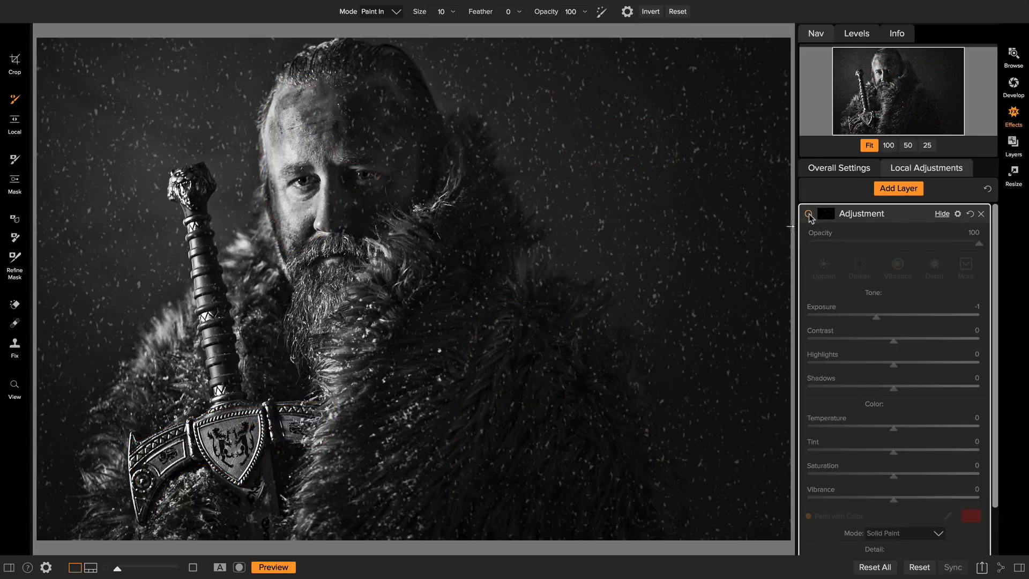